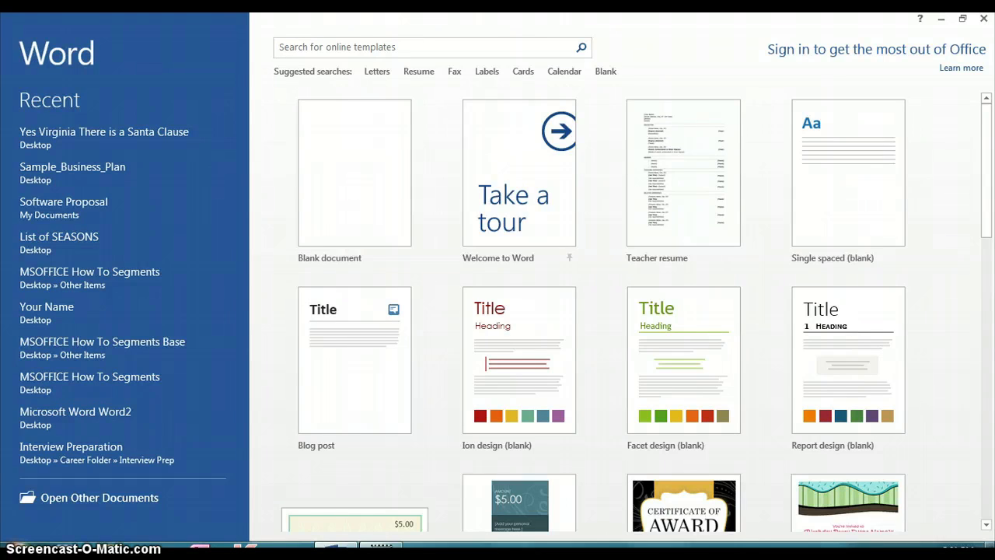
{"action": "mouse_move", "coordinate": [333, 87]}
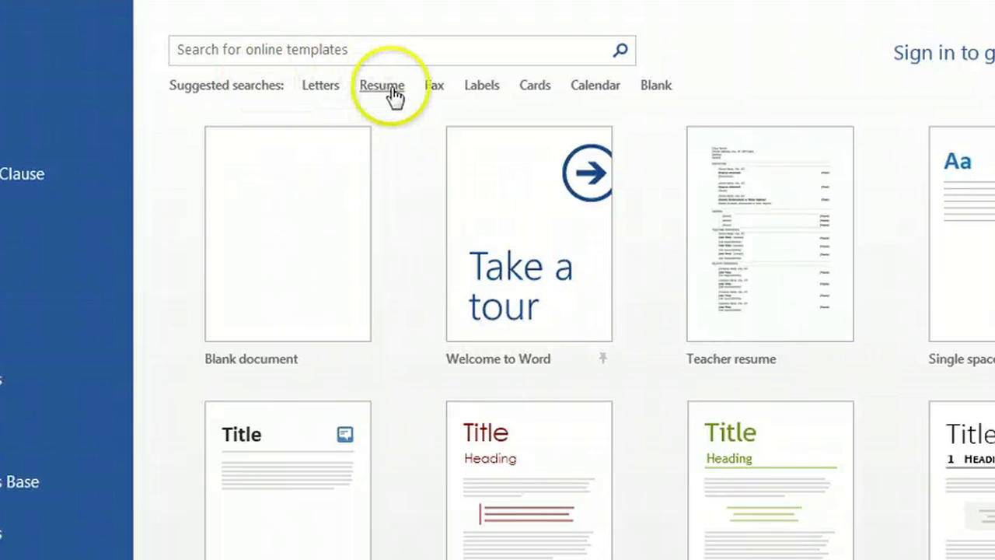
Step: Search the online templates for resumes and choose the Resume template for a new document
{"action": "left_click", "coordinate": [382, 86]}
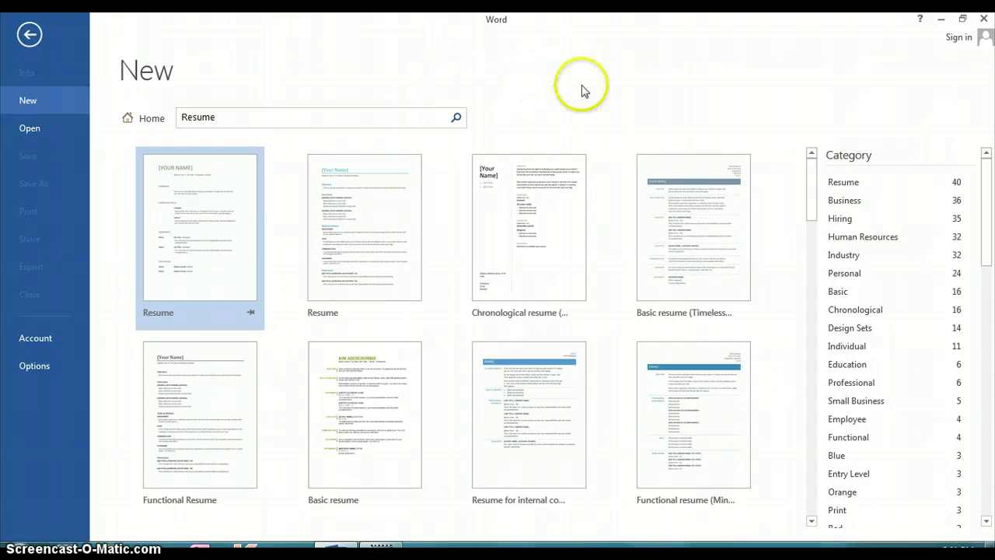
{"action": "mouse_move", "coordinate": [987, 177]}
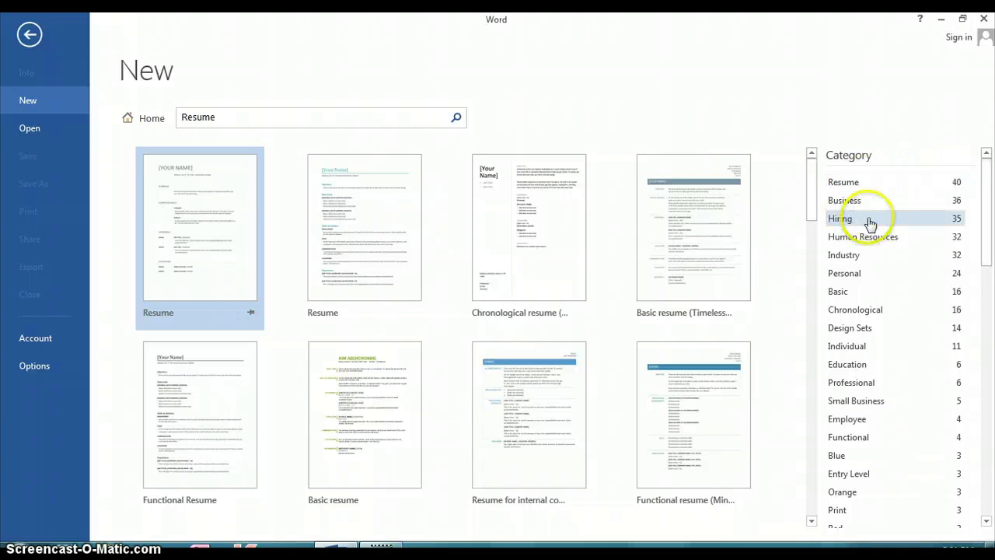
{"action": "mouse_move", "coordinate": [855, 255]}
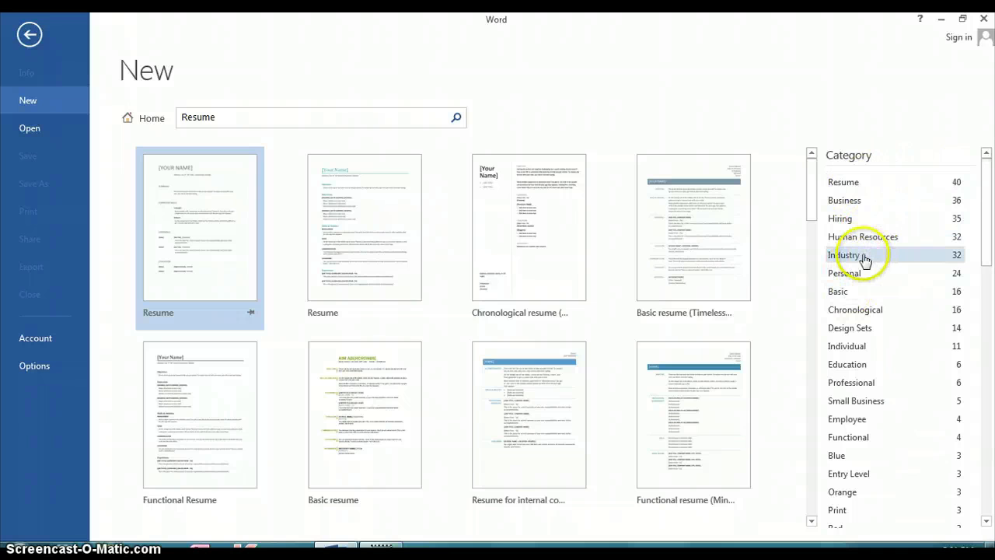
{"action": "left_click", "coordinate": [845, 255]}
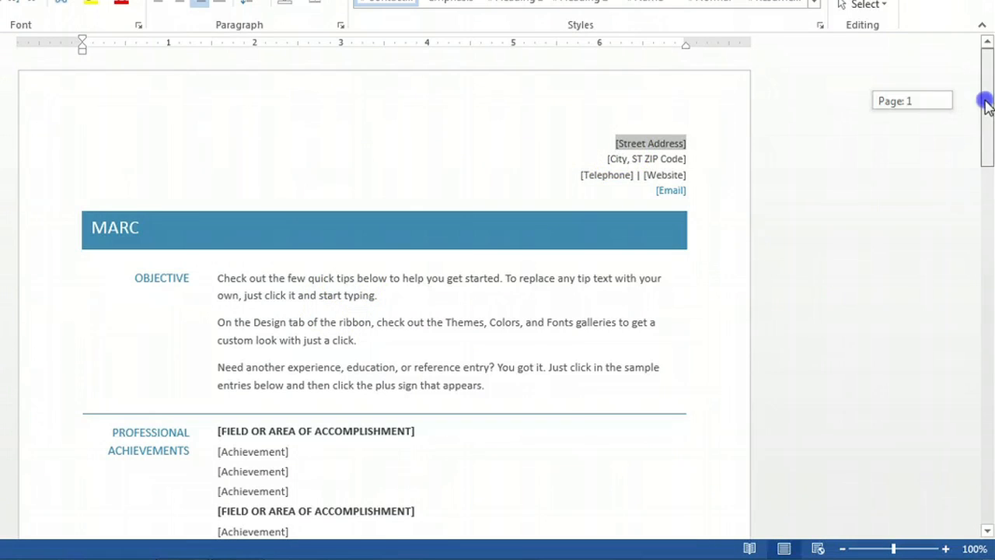
Step: Scroll down the new resume to review the objective, achievements and skills placeholders
{"action": "scroll", "scroll_direction": "down", "scroll_amount": 3}
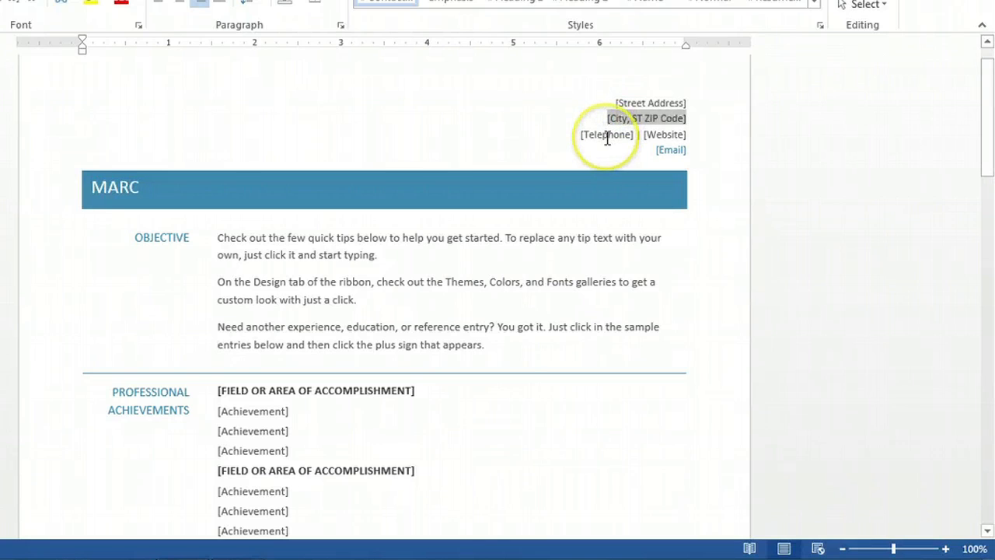
{"action": "scroll", "scroll_direction": "down", "scroll_amount": 3}
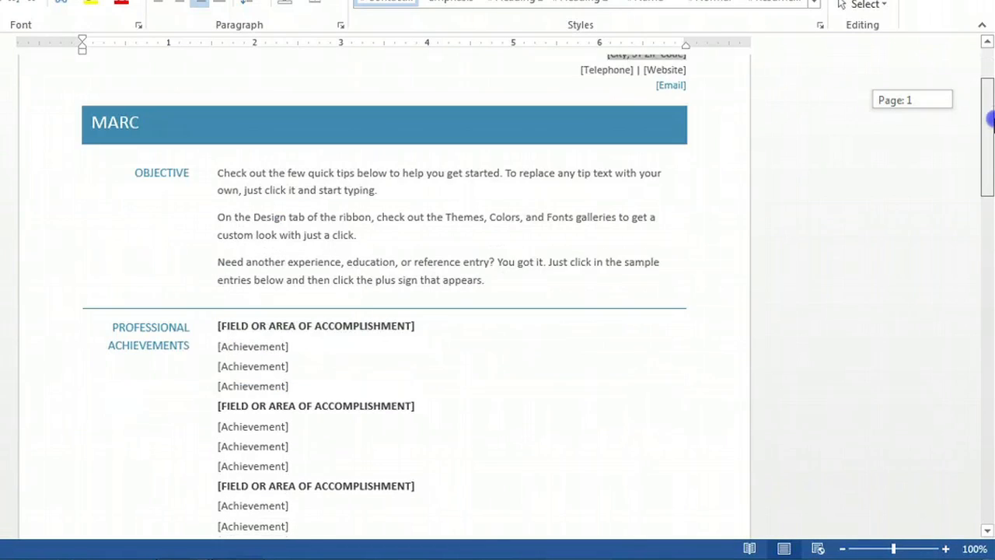
{"action": "scroll", "scroll_direction": "down", "scroll_amount": 3}
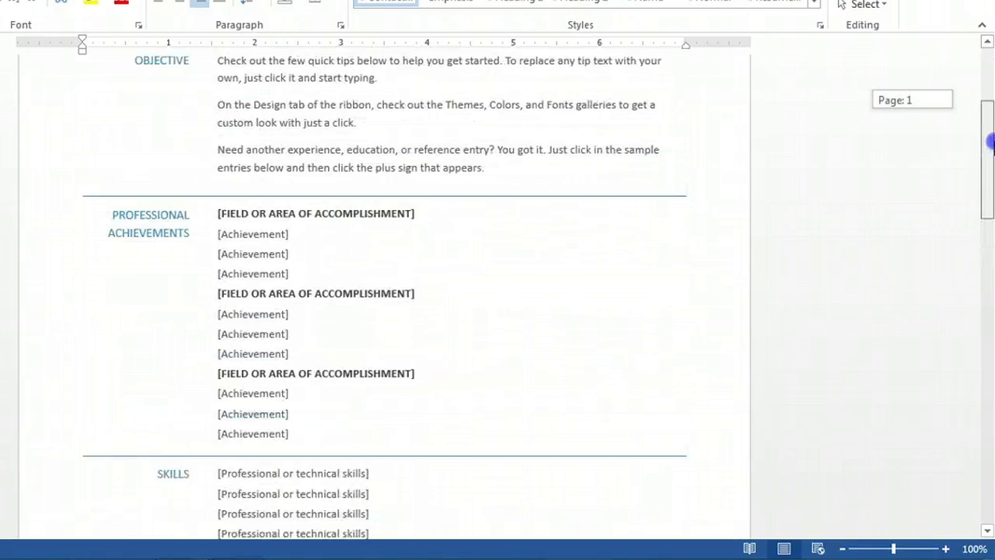